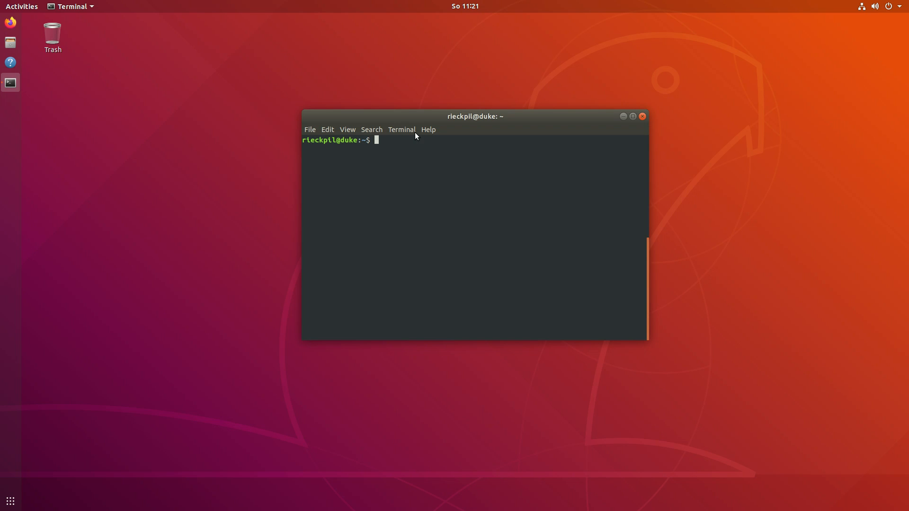
pyautogui.moveTo(473, 135)
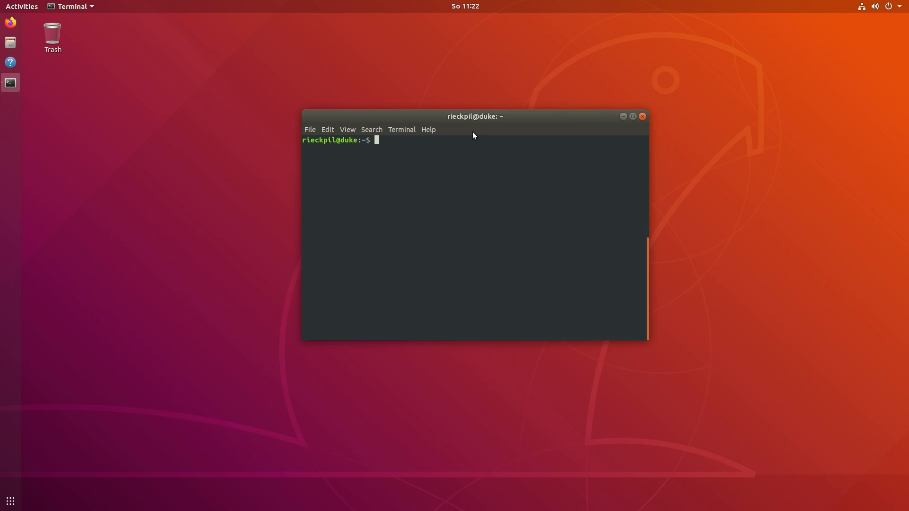
pyautogui.moveTo(547, 68)
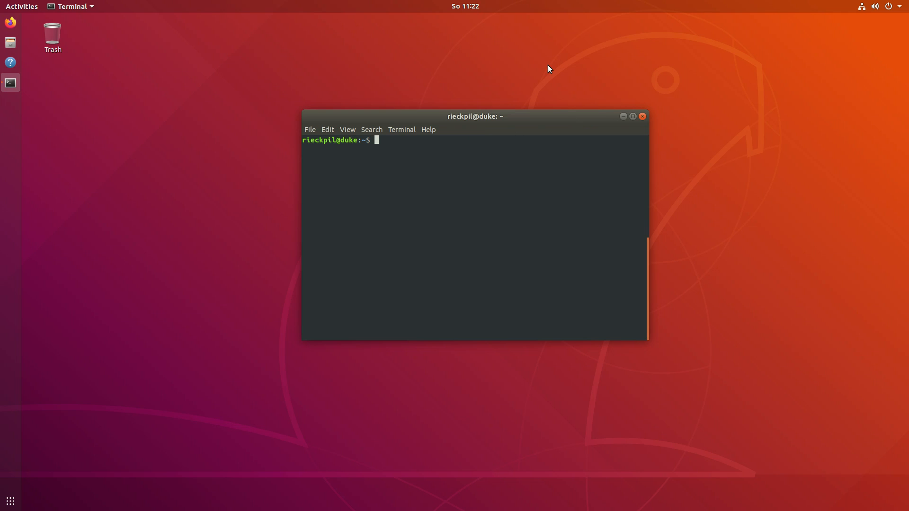
pyautogui.moveTo(545, 159)
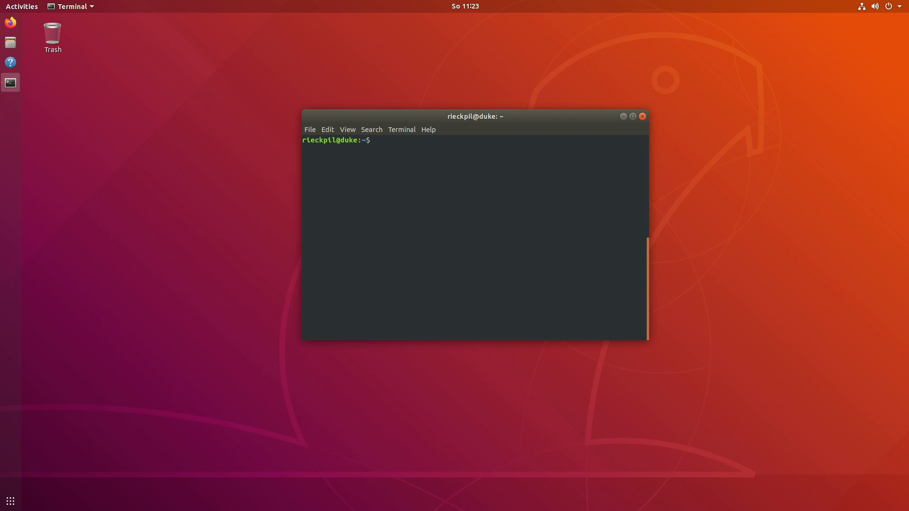
# Step: Run 'sudo apt install openjdk-8-jdk', then 'sudo apt install openjdk-11-jdk'
pyautogui.write('sudo apt install openjdk-8-jdk')
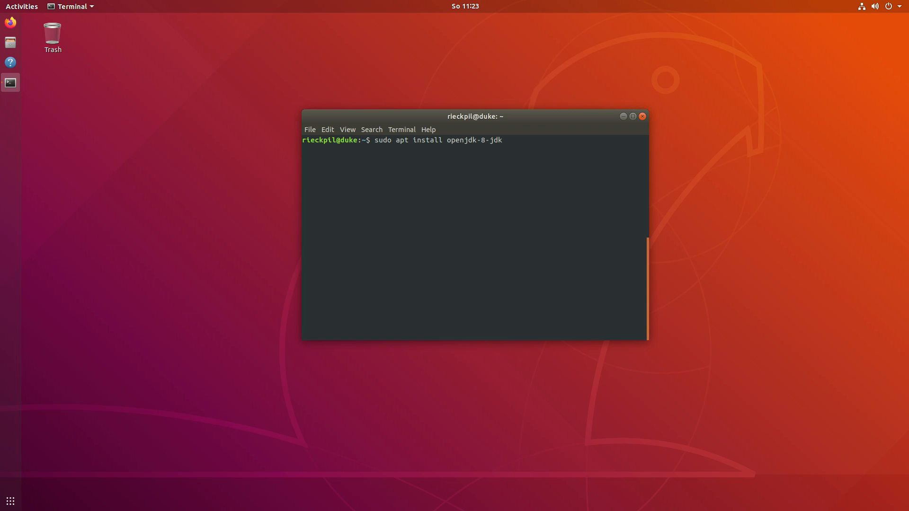
pyautogui.press('Return')
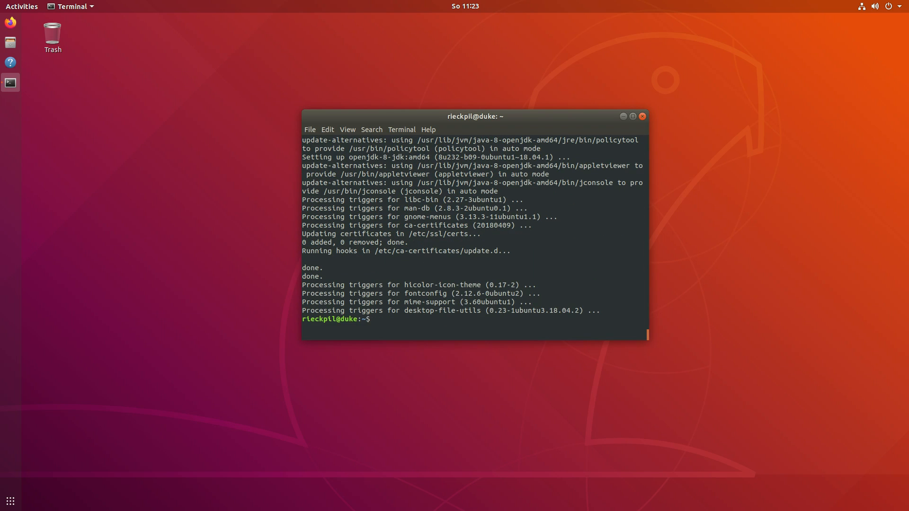
pyautogui.write('sudo apt install openjdk-11-jdk')
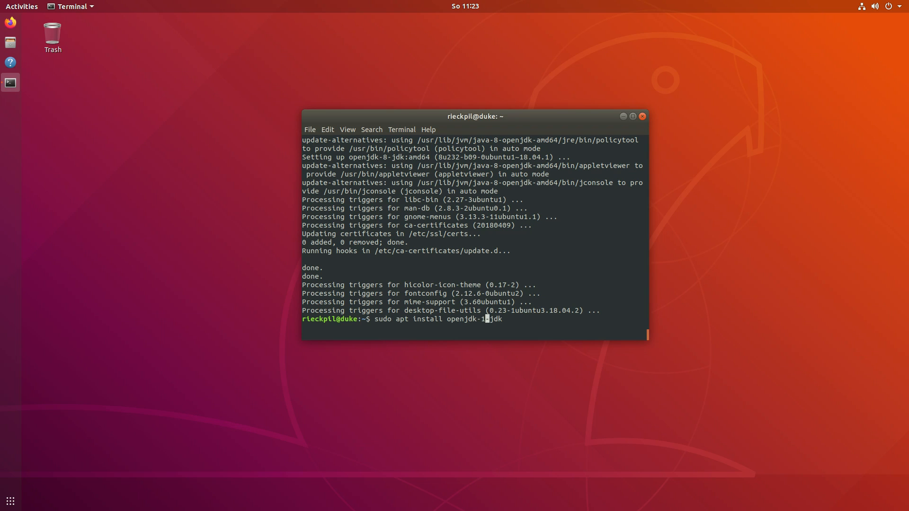
pyautogui.press('Return')
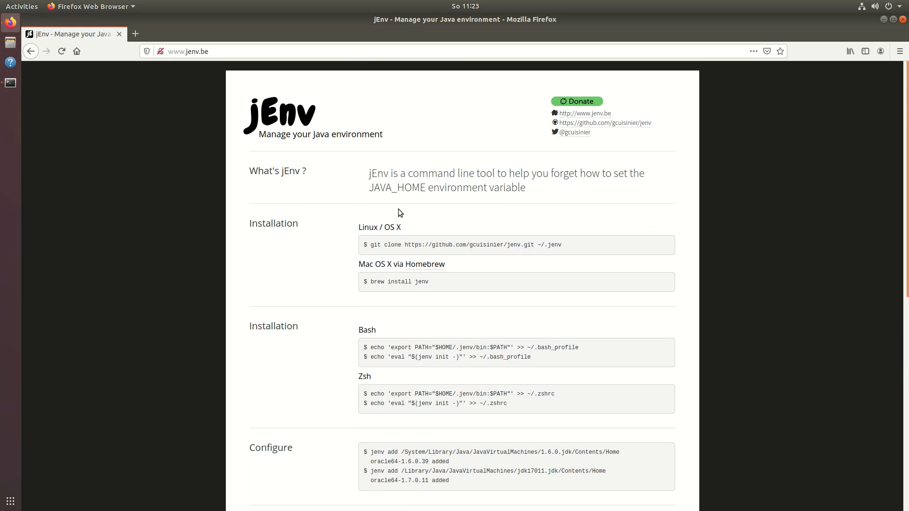
pyautogui.moveTo(411, 278)
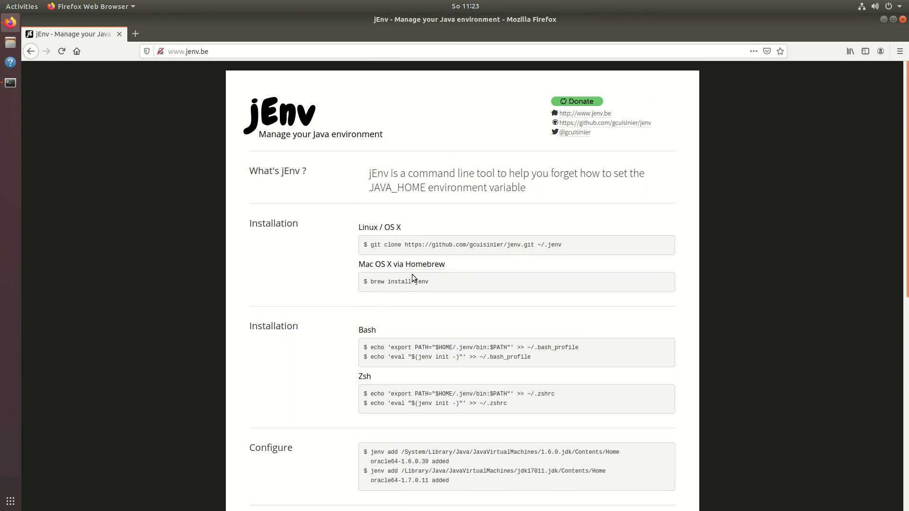
pyautogui.moveTo(446, 243)
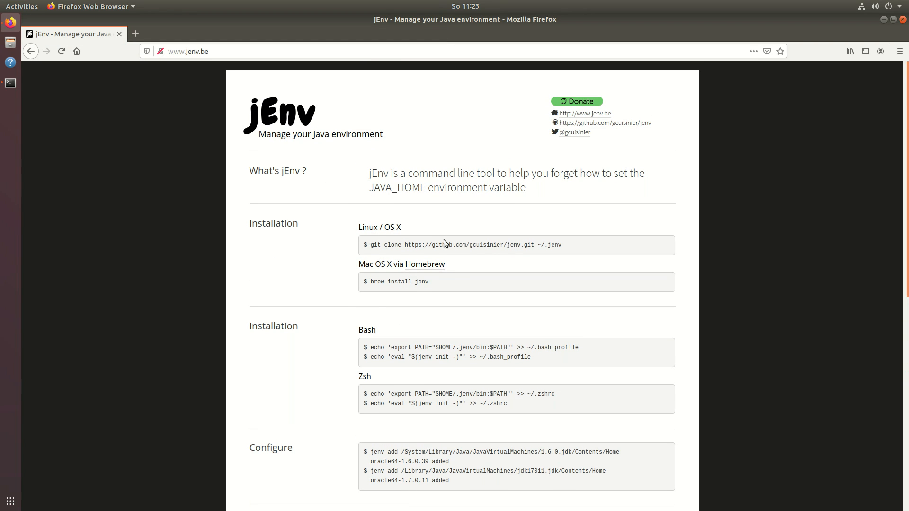
# Step: Scroll through the jEnv page's Installation and Configure sections and back to the top
pyautogui.scroll(-3)
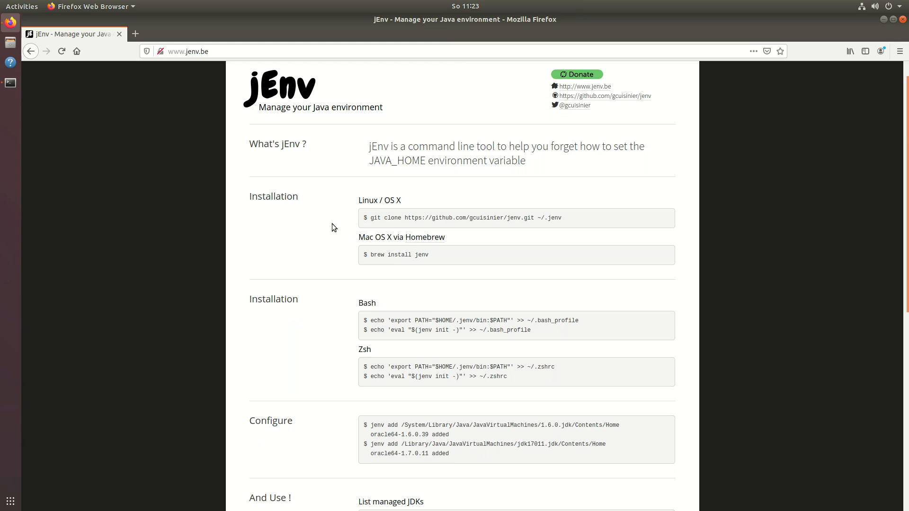
pyautogui.scroll(-3)
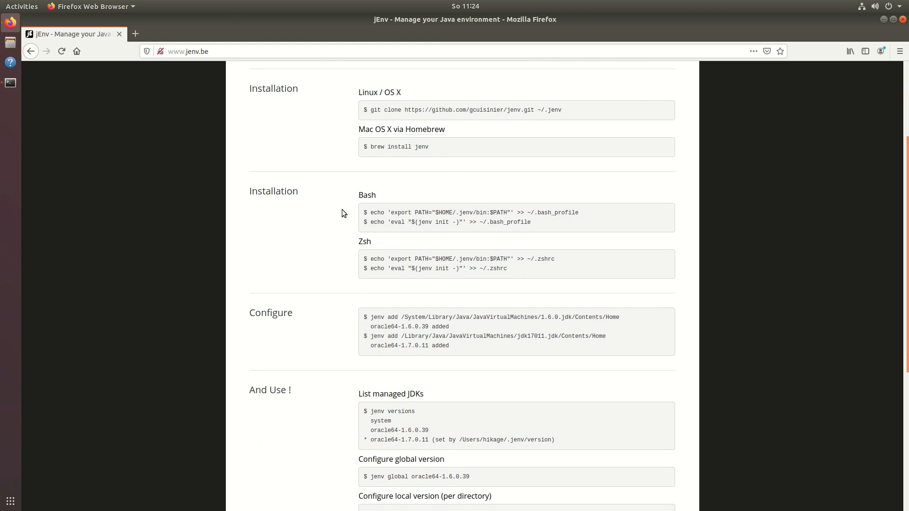
pyautogui.scroll(3)
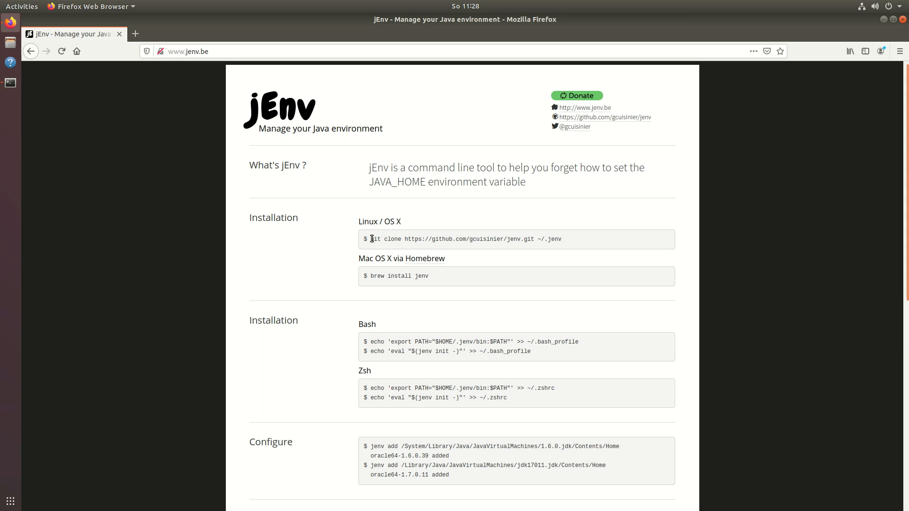
# Step: Copy the git clone command for ~/.jenv from the page and run it in the terminal
pyautogui.rightClick(473, 238)
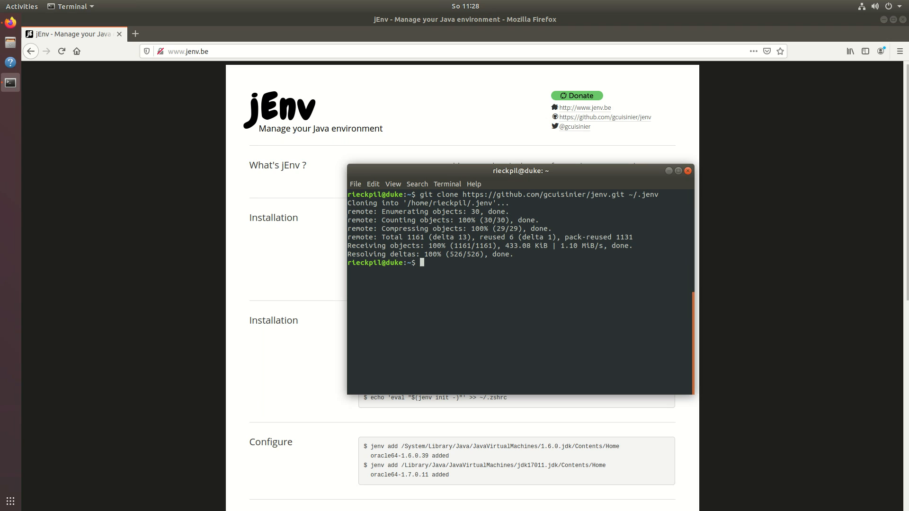
pyautogui.moveTo(648, 194)
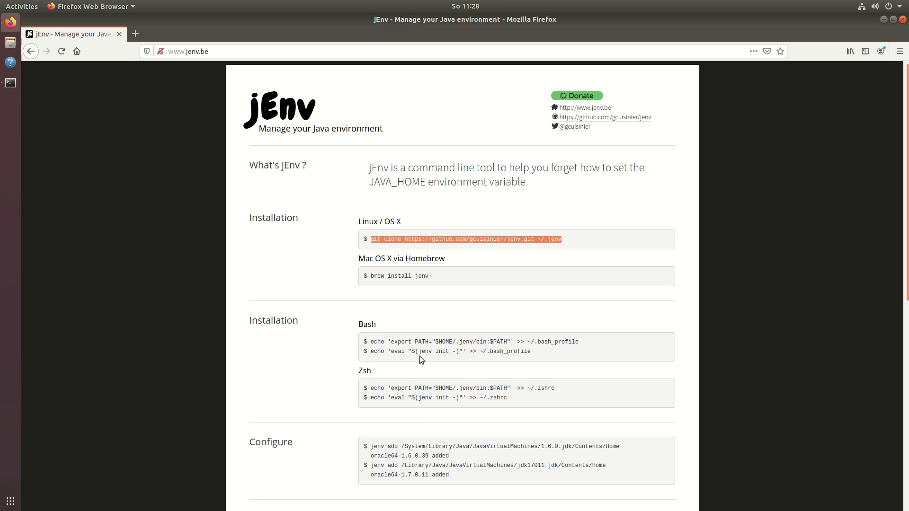
pyautogui.scroll(-3)
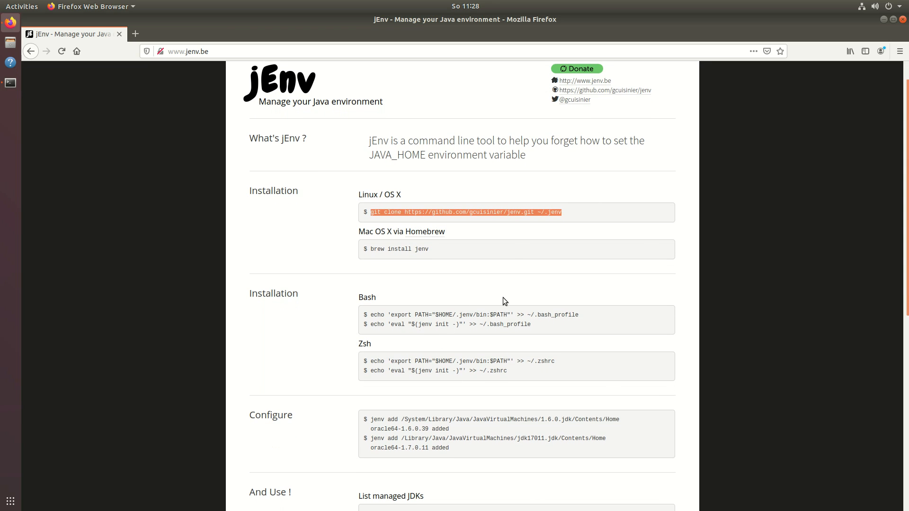
pyautogui.moveTo(379, 316)
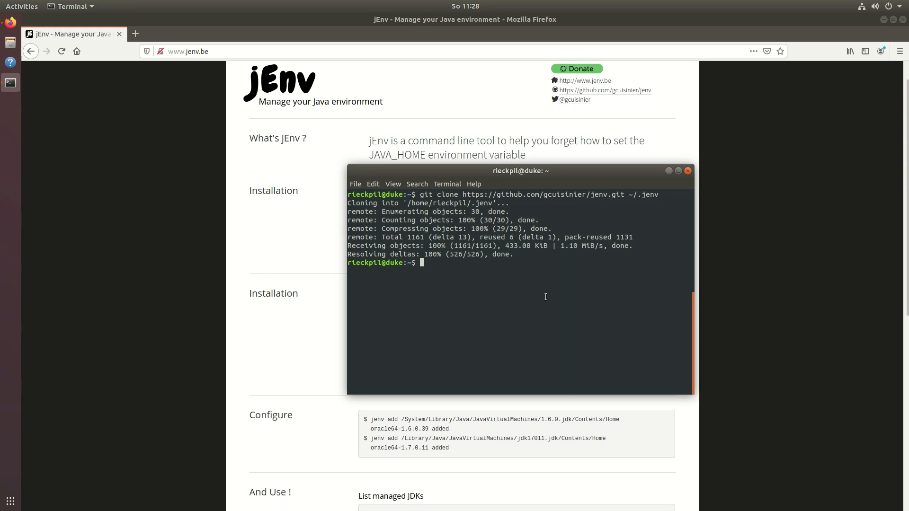
# Step: Echo the jEnv PATH export and 'eval "$(jenv init -)"' lines into the shell profile
pyautogui.write('echo \'export PATH="$HOME/.jenv/bin:$PATH"\' >> ~/.bash_profile')
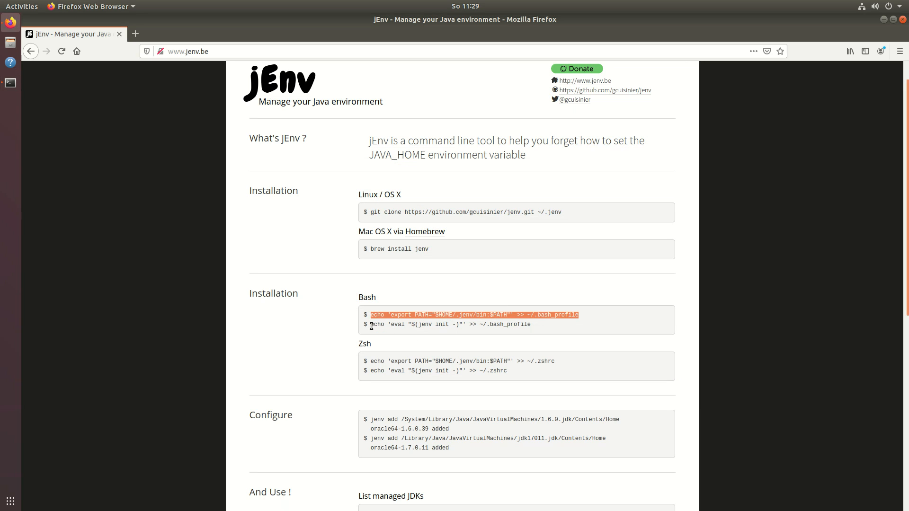
pyautogui.rightClick(466, 324)
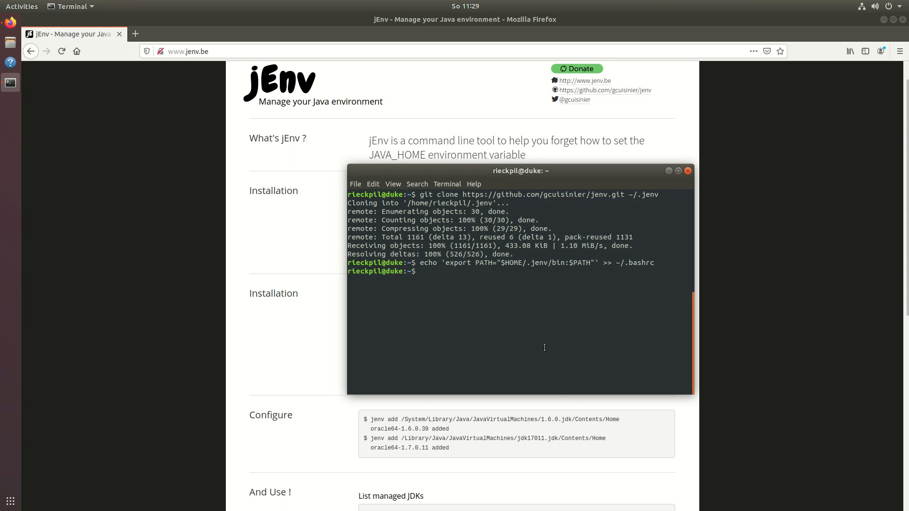
pyautogui.write('echo \'eval "$(jenv init -)"\' >> ~/.bash_profile')
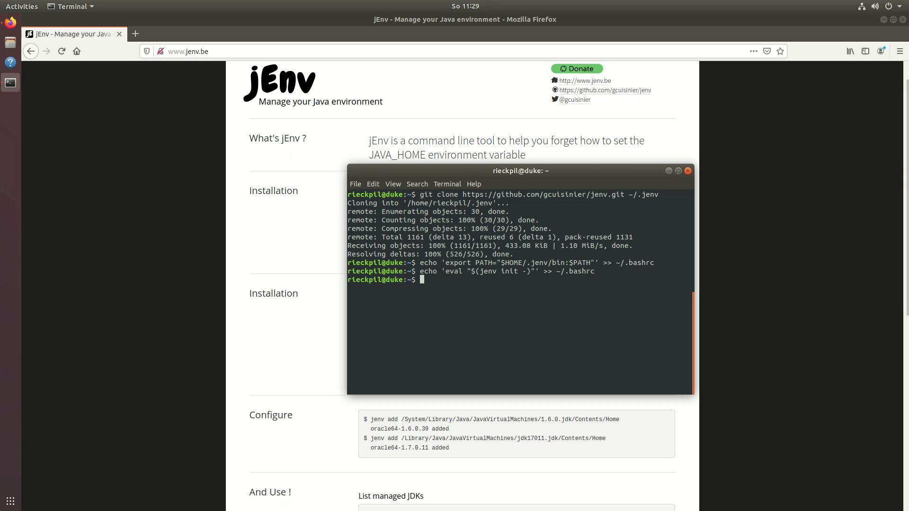
# Step: Reload the shell configuration with 'source .bashrc' and begin a jenv command
pyautogui.write('source .bashrc')
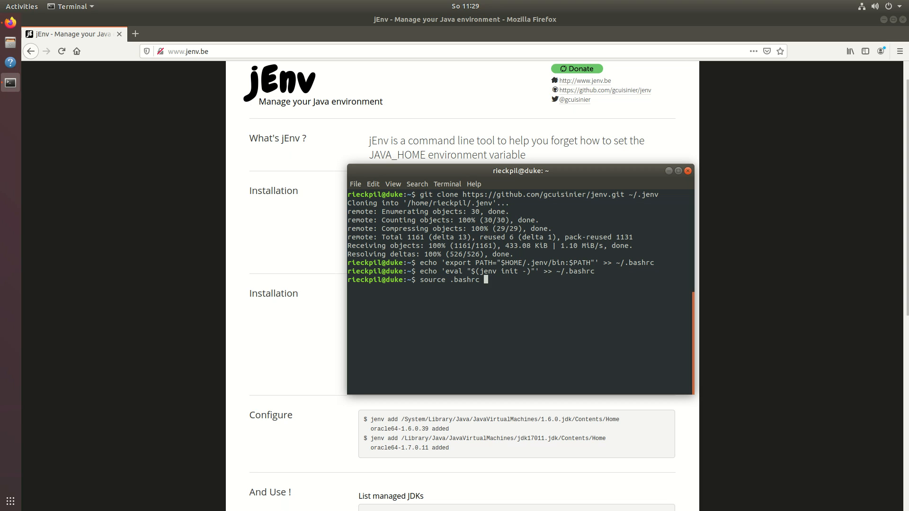
pyautogui.press('Return')
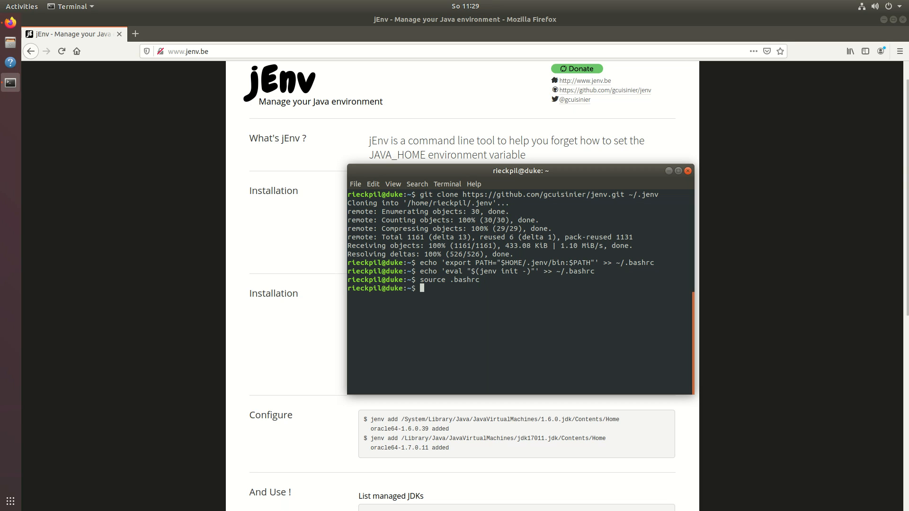
pyautogui.write('jenv')
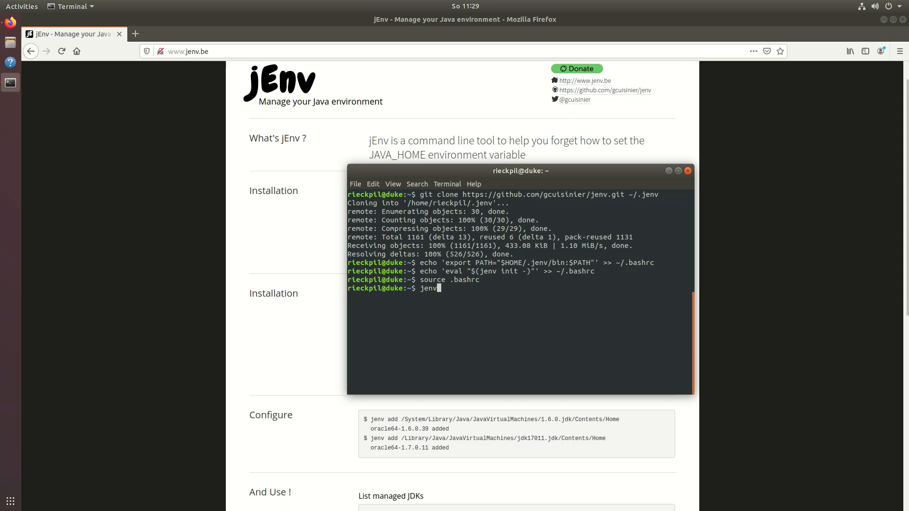
# Step: Run 'jenv' to print version 0.5.2 and its available commands, then start 'jenv add'
pyautogui.press('Return')
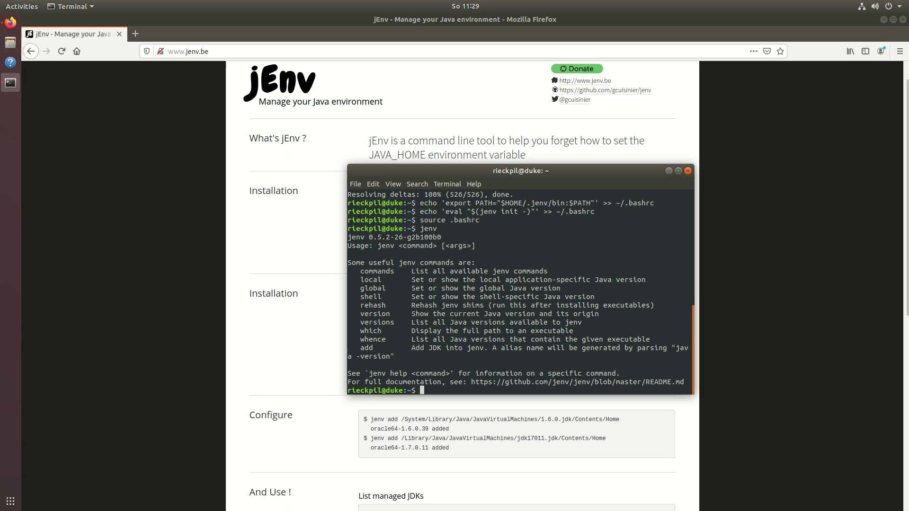
pyautogui.scroll(-3)
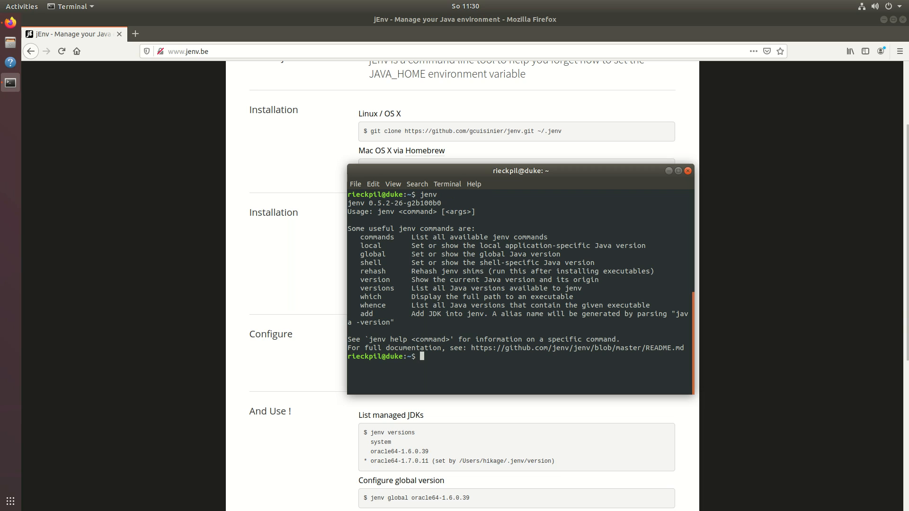
pyautogui.write('jenv add')
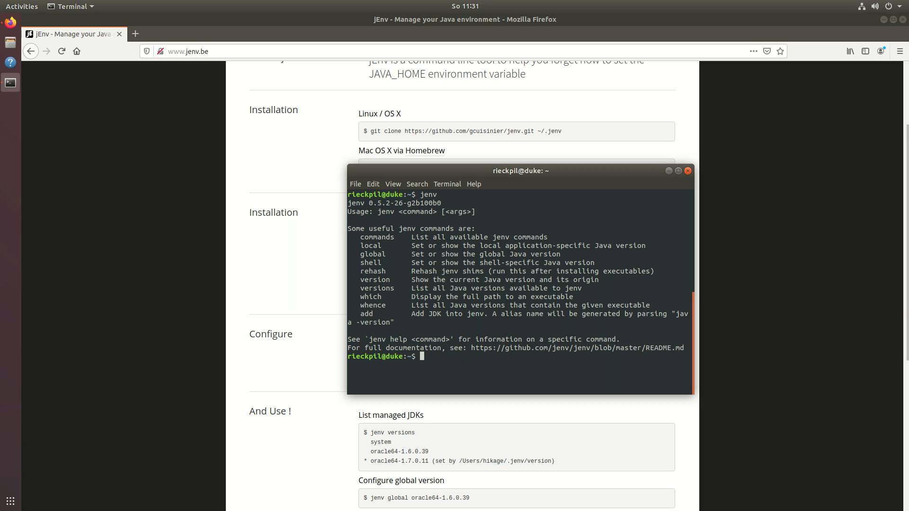
# Step: Run 'jenv add' on /usr/lib/jvm, listing the JDK directories and adding the Java 1.8 one
pyautogui.write('jenv add')
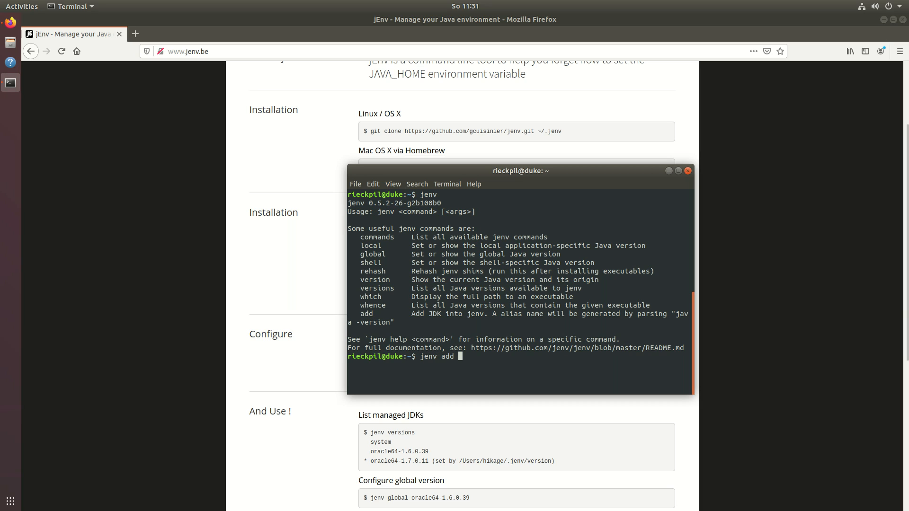
pyautogui.write('/usr/')
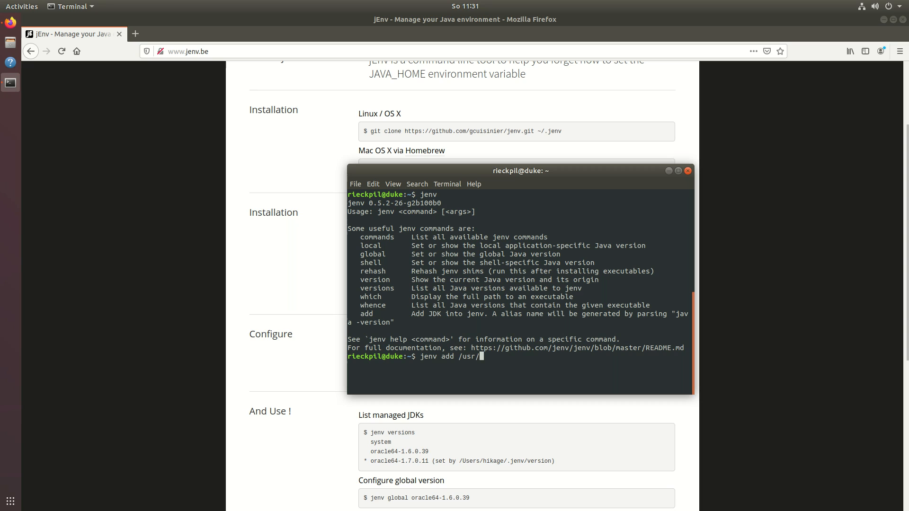
pyautogui.write('lib/jvm/')
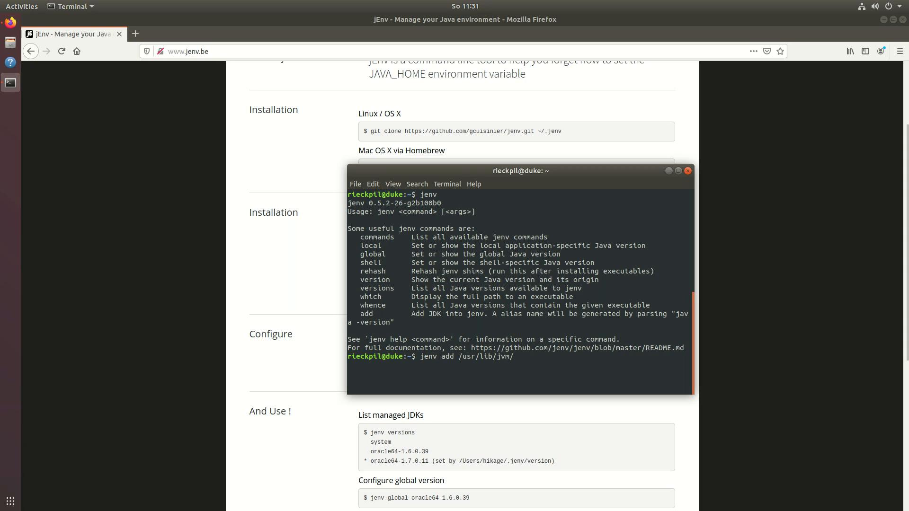
pyautogui.press('Return')
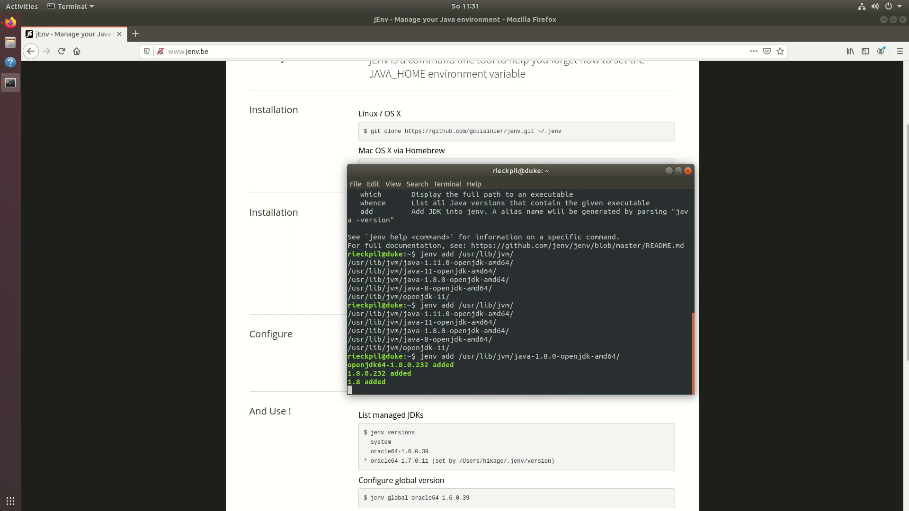
pyautogui.press('Return')
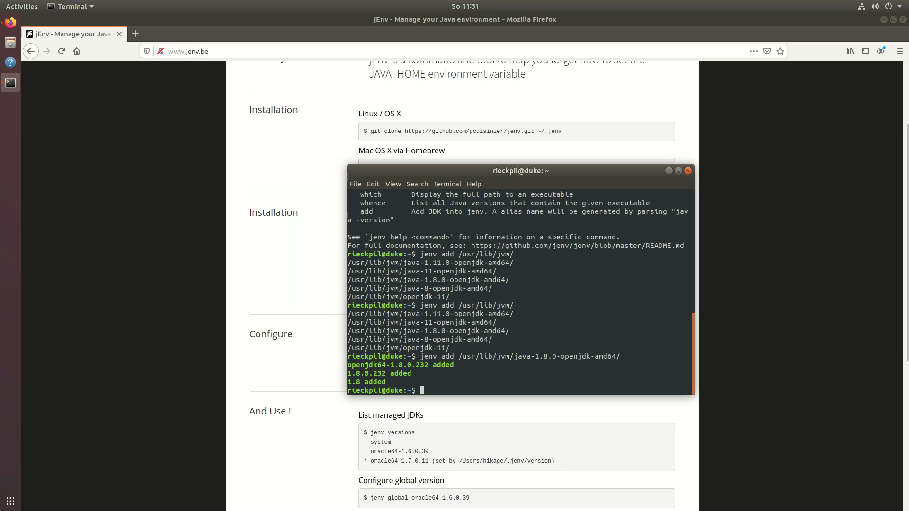
# Step: Re-enter 'jenv add /usr/lib/jvm/java-1.8.0-openjdk-amd64/' to register the remaining JDK version
pyautogui.write('jenv add /usr/lib/jvm/java-1.8.0-openjdk-amd64/')
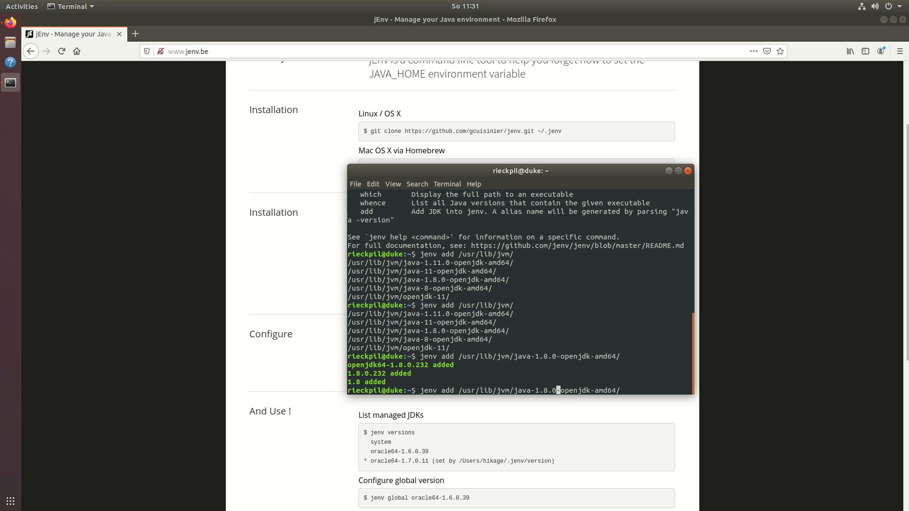
pyautogui.write('1')
pyautogui.press('Return')
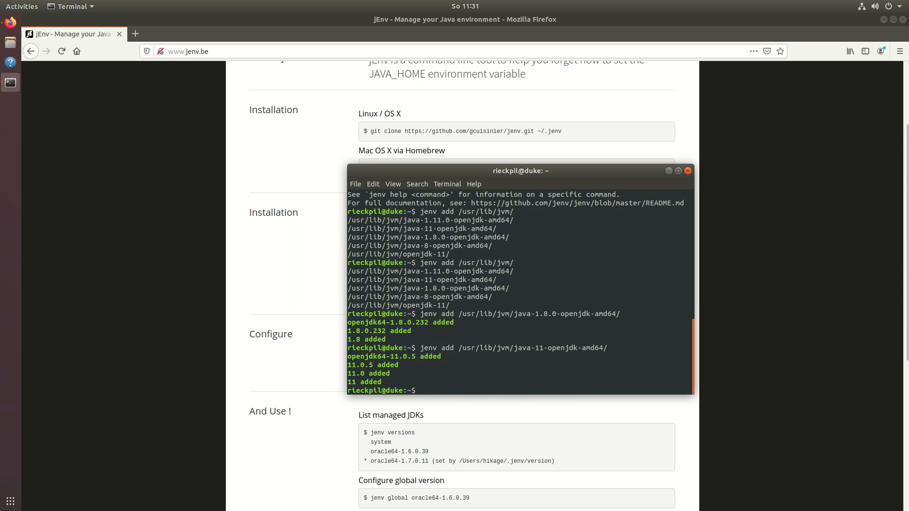
# Step: Run 'jenv versions' to list system, 11 and 1.8 with their longer variants
pyautogui.write('jenv versions')
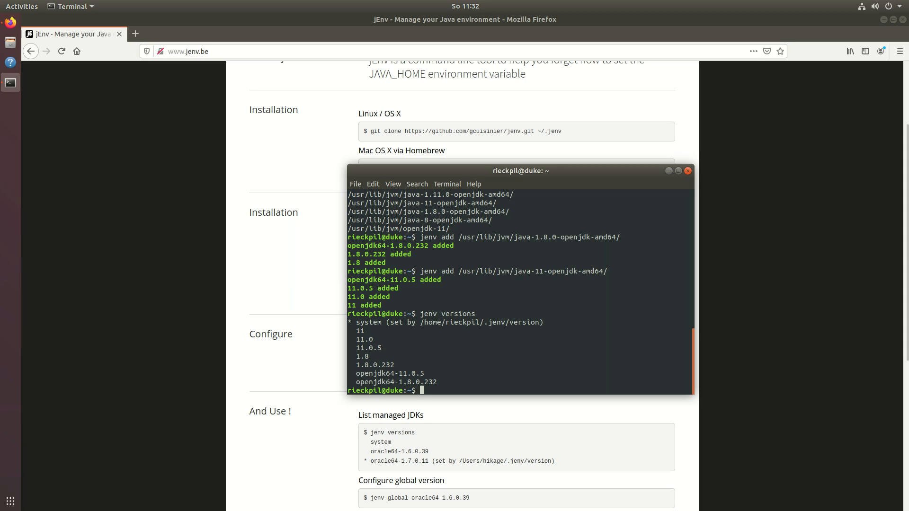
pyautogui.write('jenv')
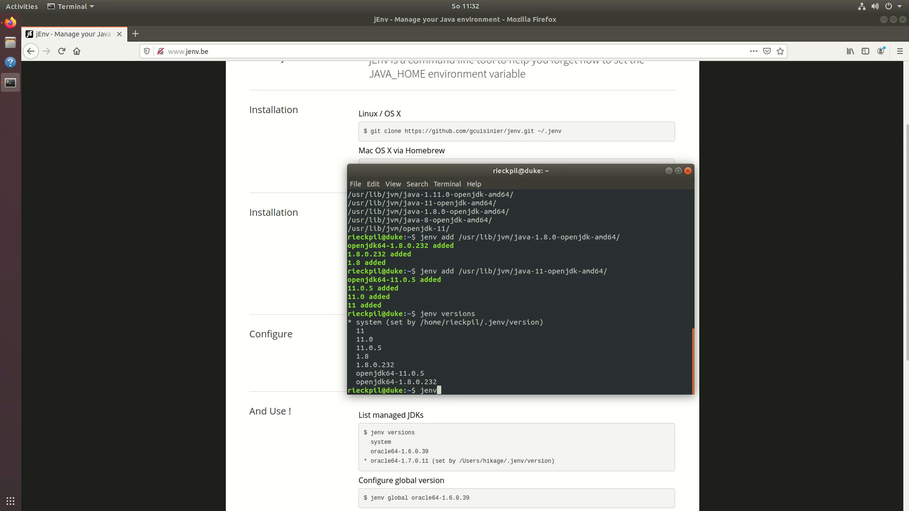
# Step: Run 'jenv global 11' to make Java 11 the global default
pyautogui.write('global')
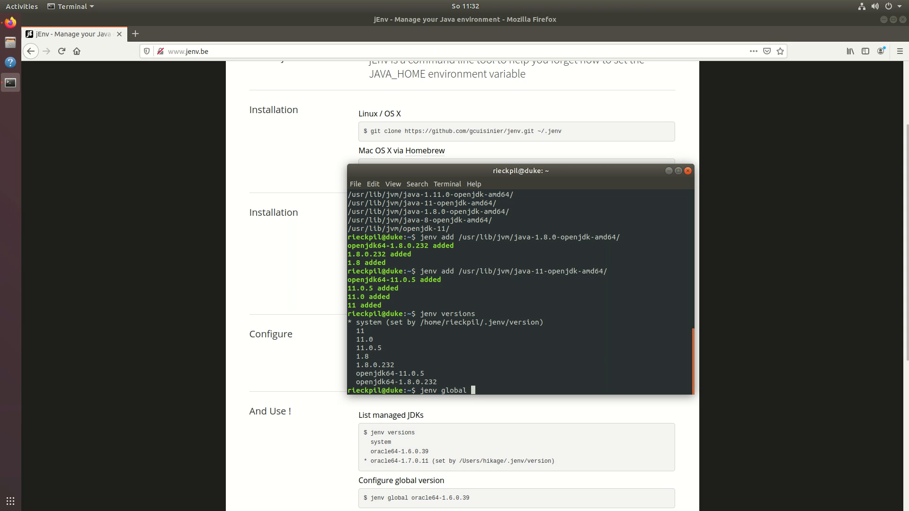
pyautogui.write('11')
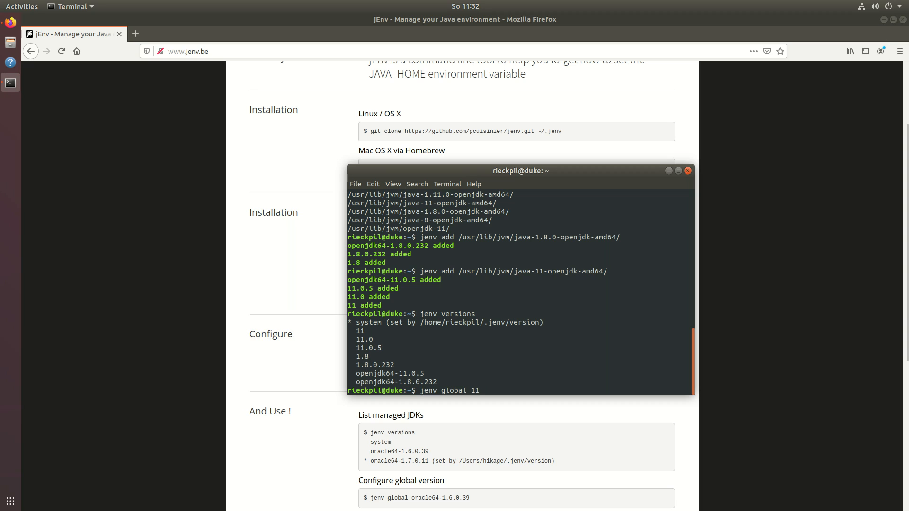
pyautogui.press('Return')
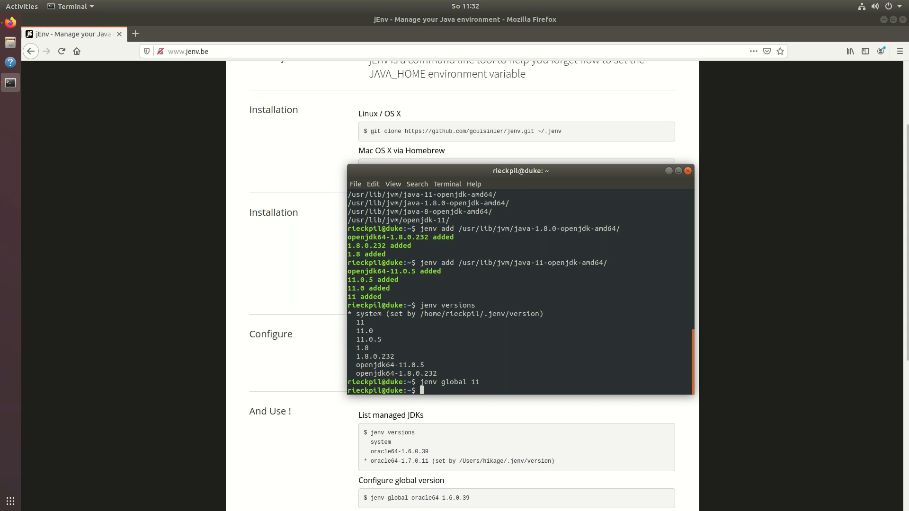
# Step: Create a jdk-8-project directory and change into it
pyautogui.write('mkdir')
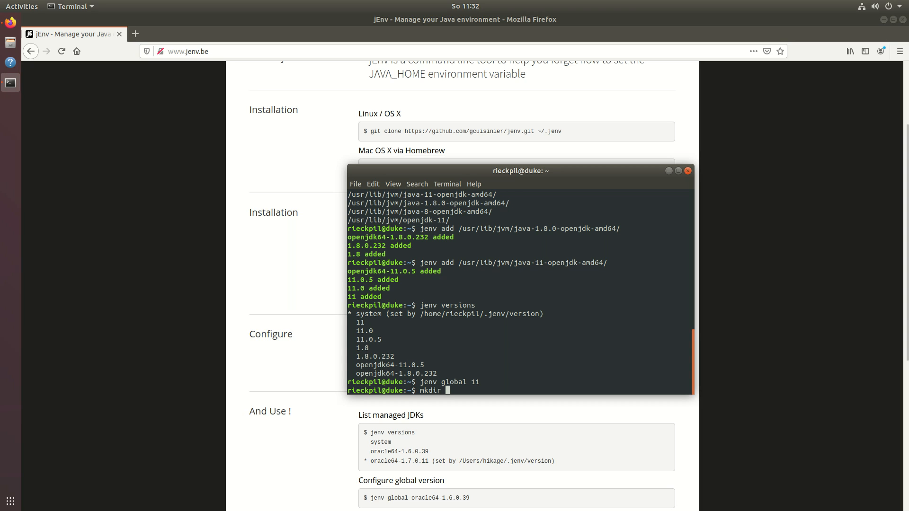
pyautogui.write('jdk-8-project')
pyautogui.write('cd')
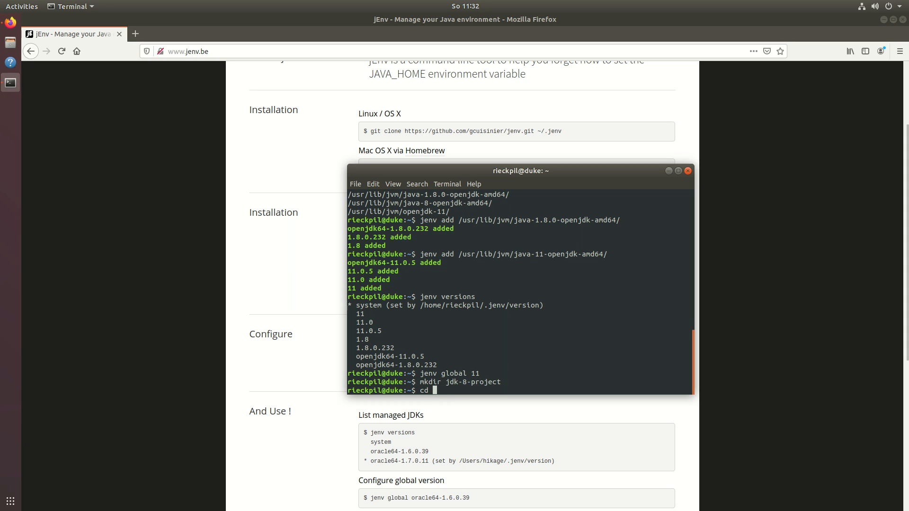
pyautogui.write('jdk-8-project/')
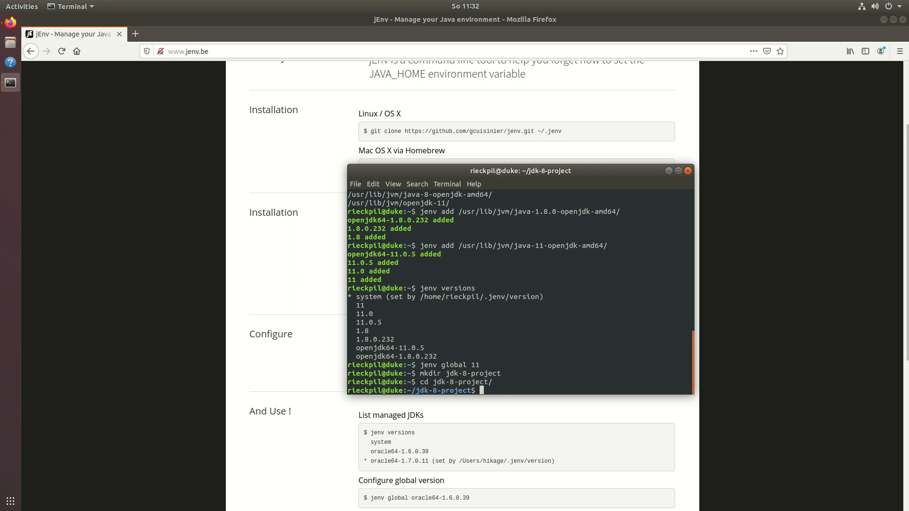
# Step: Pin the folder with 'jenv local 1.8' and list it with 'ls -al' to show .java-version
pyautogui.write('jenv a')
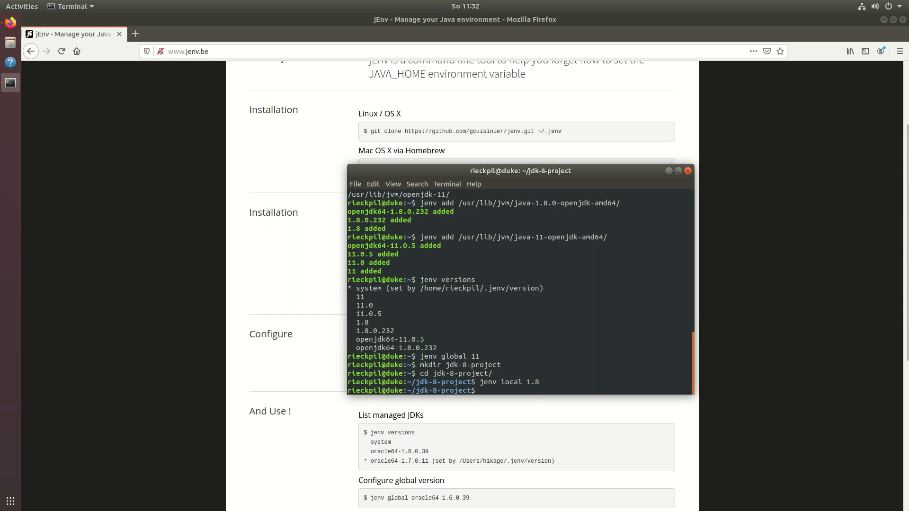
pyautogui.write('ls -al')
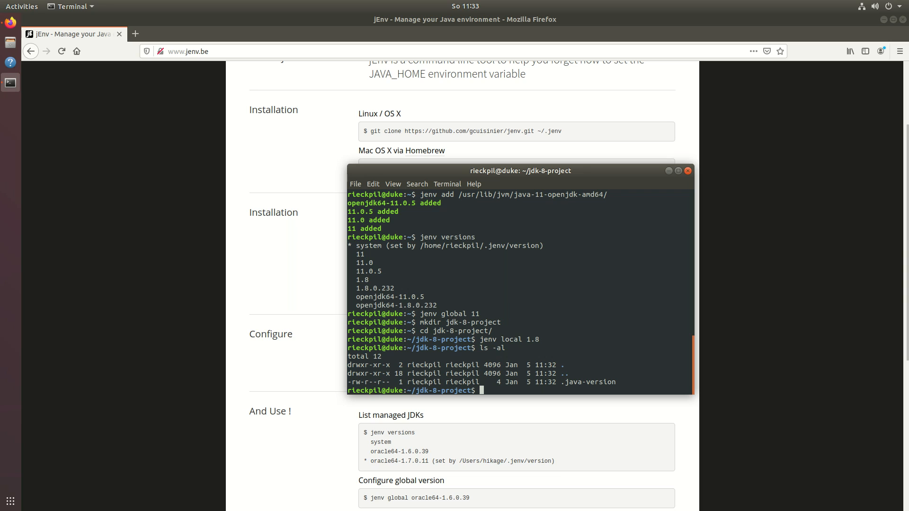
pyautogui.write('java -version')
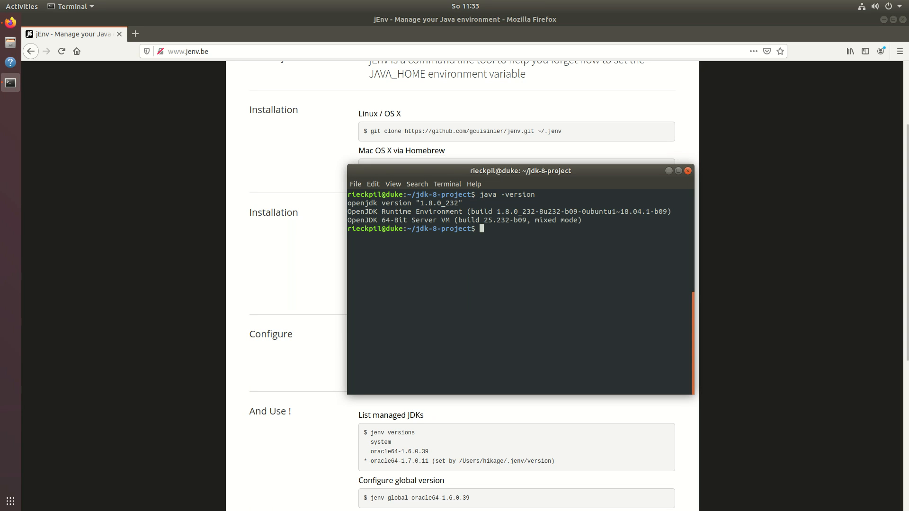
# Step: Return to the home folder with 'cd ..', check java -version reports 11.0.5, and begin an echo of a variable
pyautogui.write('cd ..')
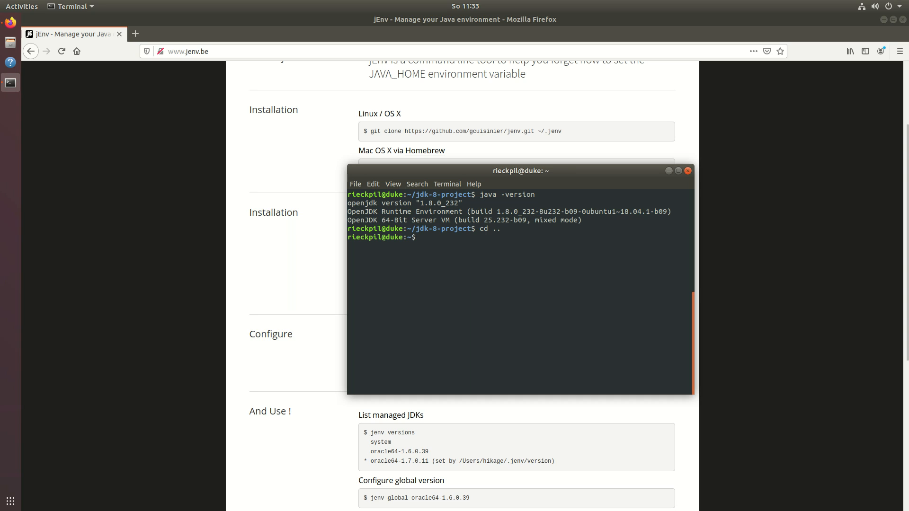
pyautogui.write('cd ..')
pyautogui.write('java -version')
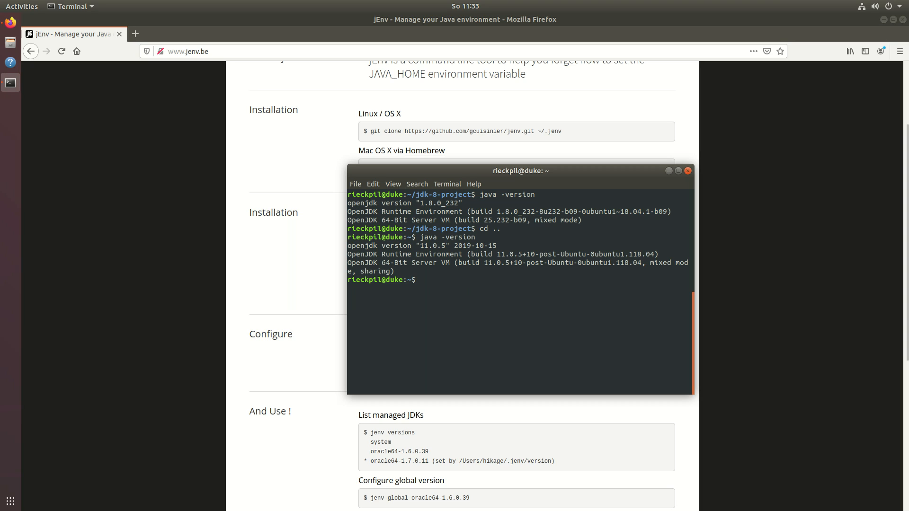
pyautogui.write('echo $')
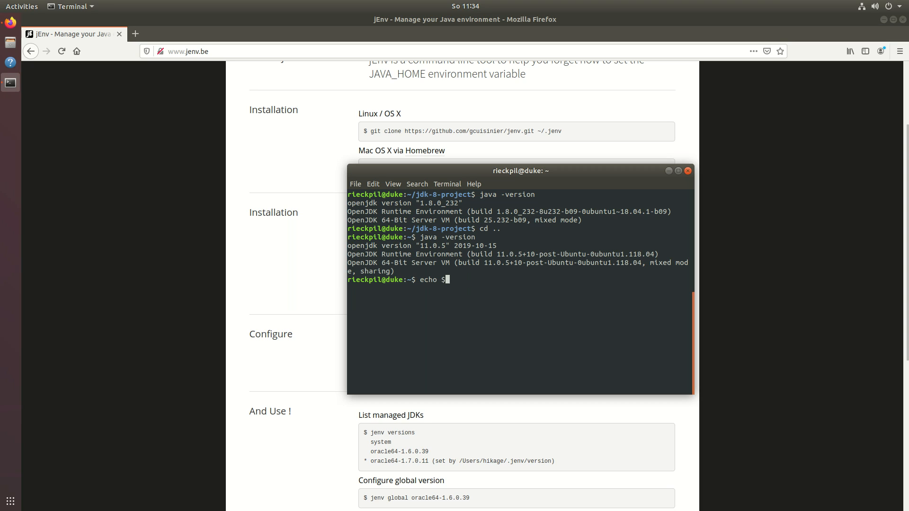
# Step: Check that echo $JAVA_HOME prints nothing, then enable jEnv's export plugin
pyautogui.write('JAVA_HOME')
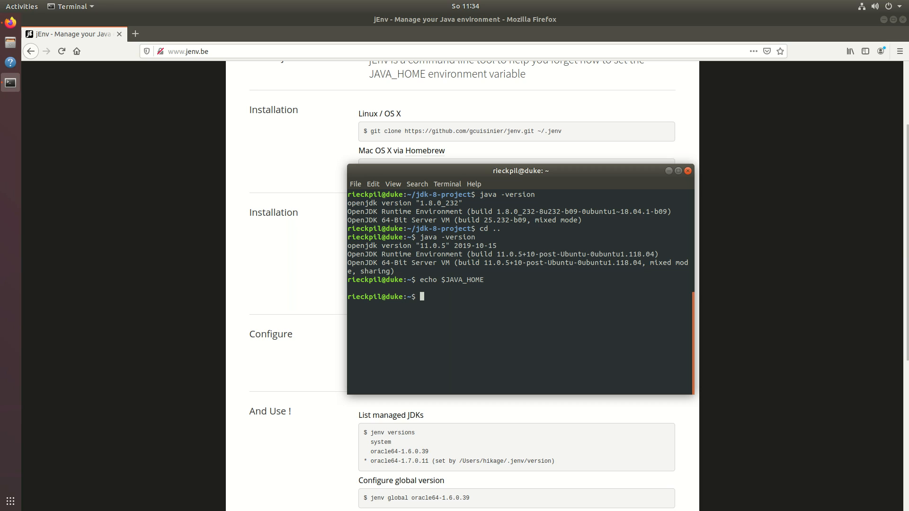
pyautogui.write('jenv e')
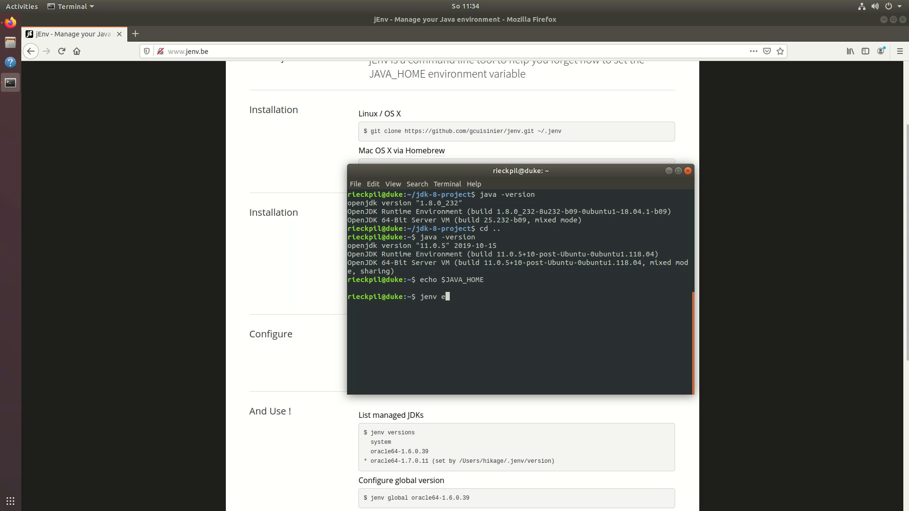
pyautogui.write('nable-plugin')
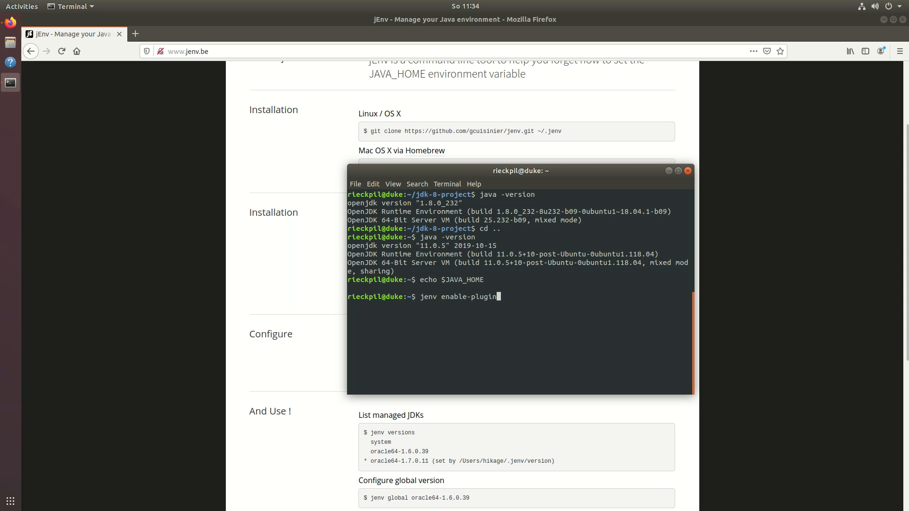
pyautogui.write('export')
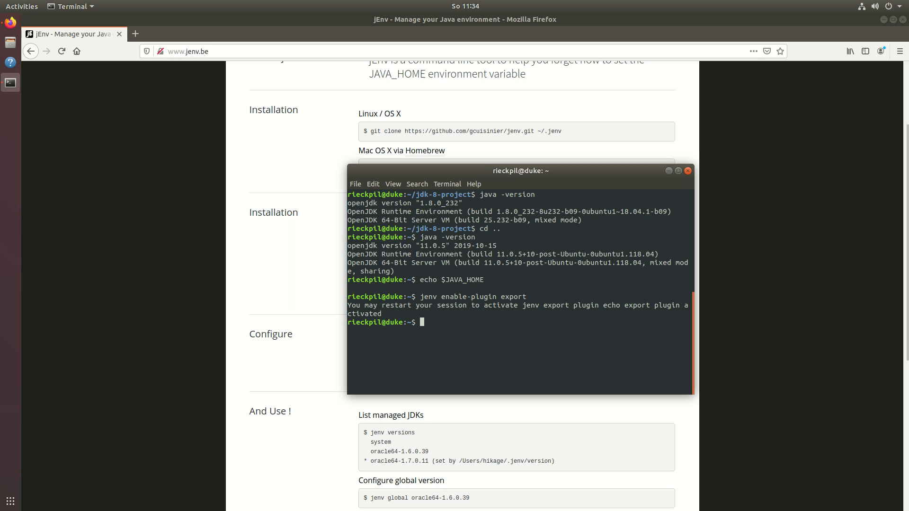
# Step: Enable jEnv's maven plugin with jenv enable-plugin maven
pyautogui.write('jenv enable-plugin maven')
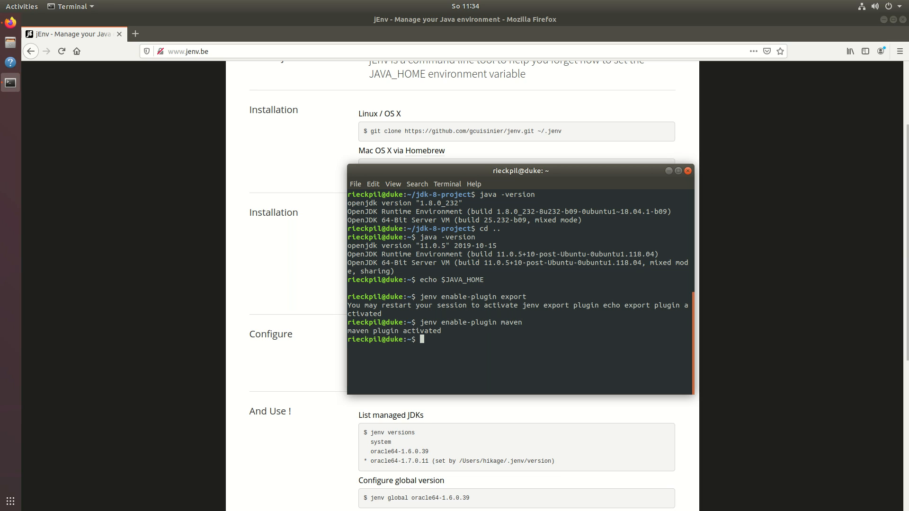
pyautogui.write('jenv enable-plugin ma')
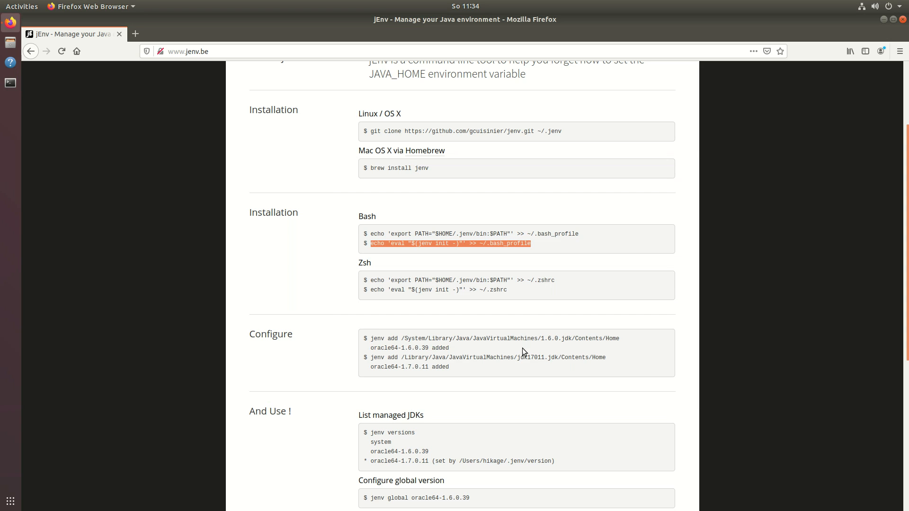
# Step: Launch a fresh terminal from the dock and centre it over the jEnv page
pyautogui.click(10, 83)
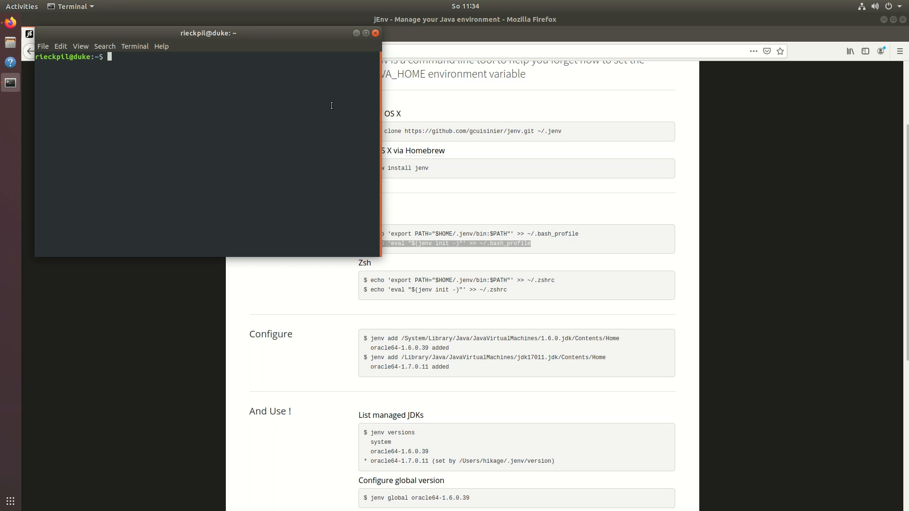
pyautogui.moveTo(261, 36)
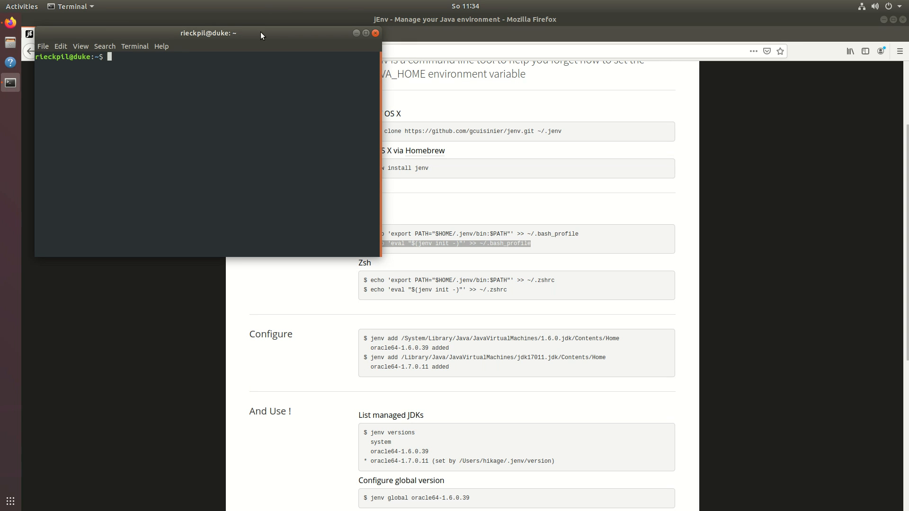
pyautogui.moveTo(209, 33); pyautogui.dragTo(472, 183)
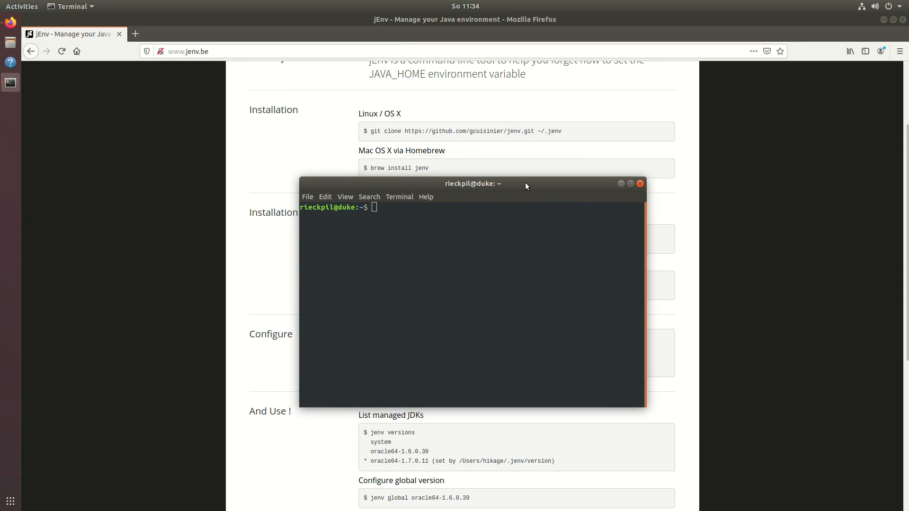
# Step: Confirm JAVA_HOME points at versions/11, then switch the global Java to 1.8
pyautogui.write('echo')
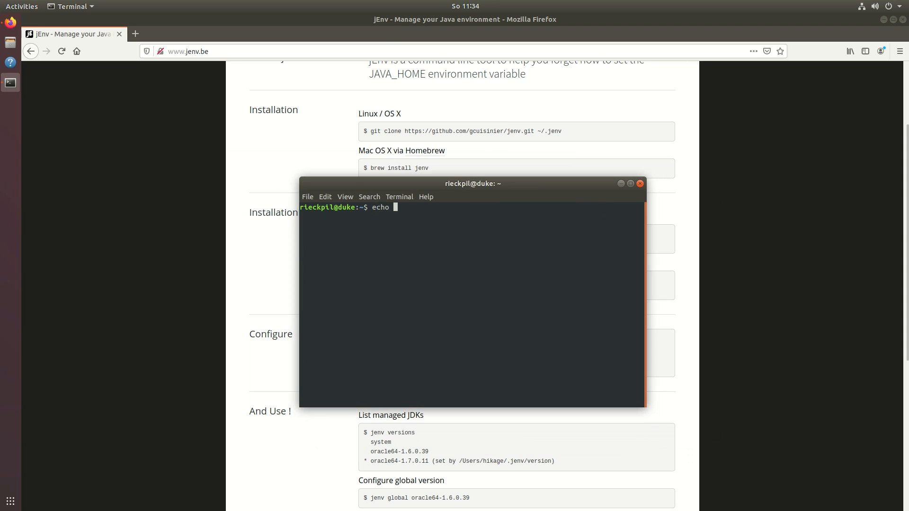
pyautogui.write('$JAVA_HOMR')
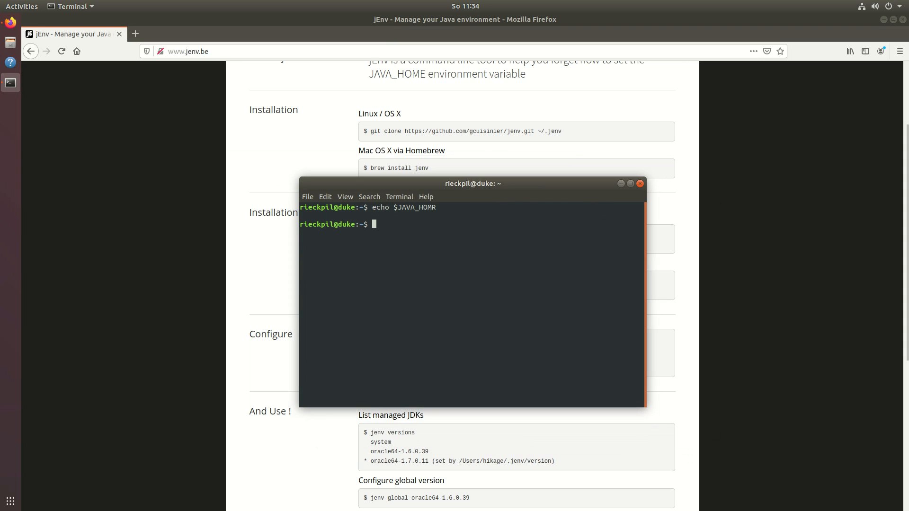
pyautogui.write('echo $JAVA_HOME')
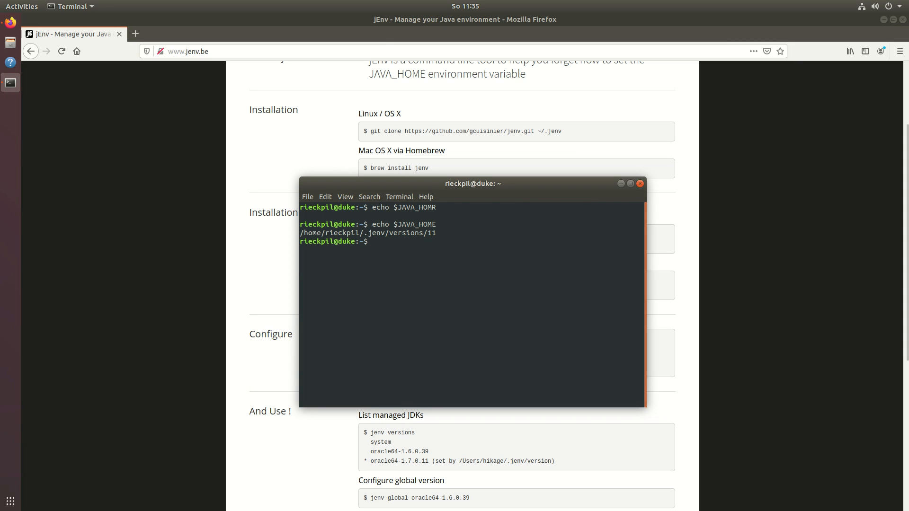
pyautogui.write('jenv global 1.8')
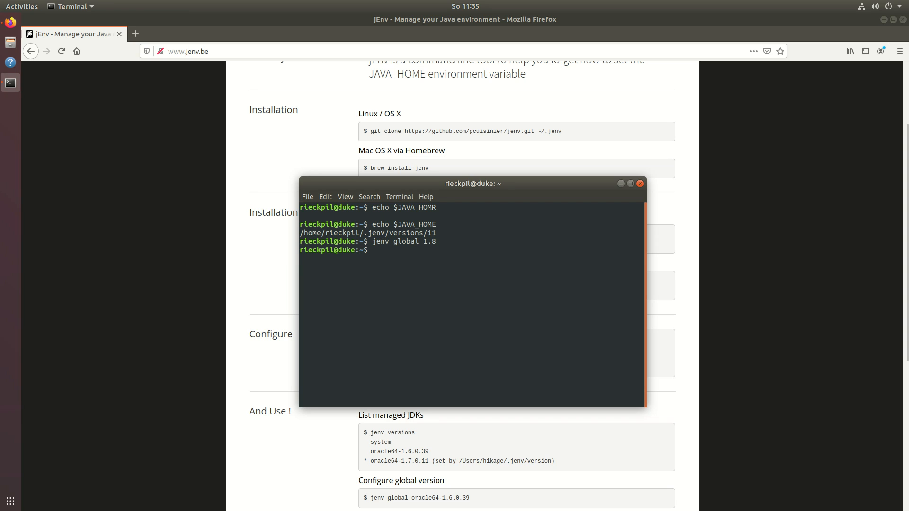
pyautogui.write('jenv global 1.8')
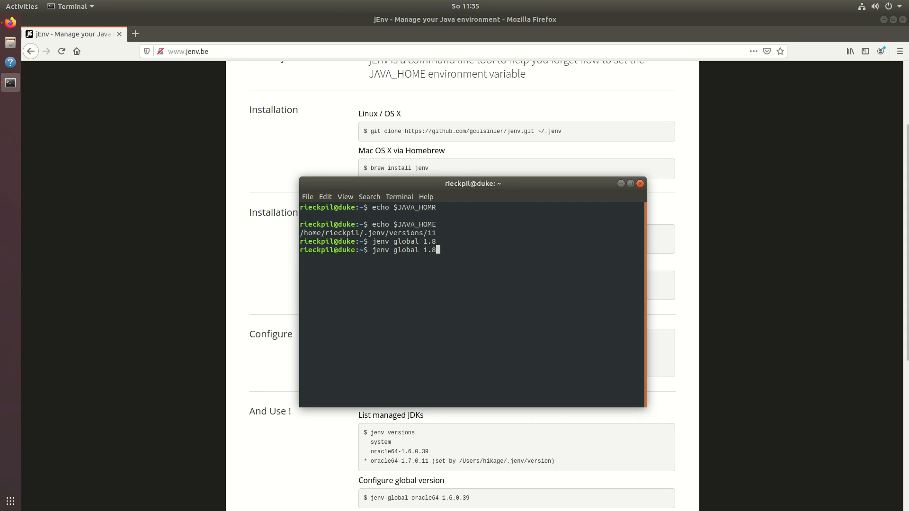
# Step: Verify JAVA_HOME now shows versions/1.8 and java -version reports 1.8.0_232
pyautogui.write('echo $JAVA_HOME')
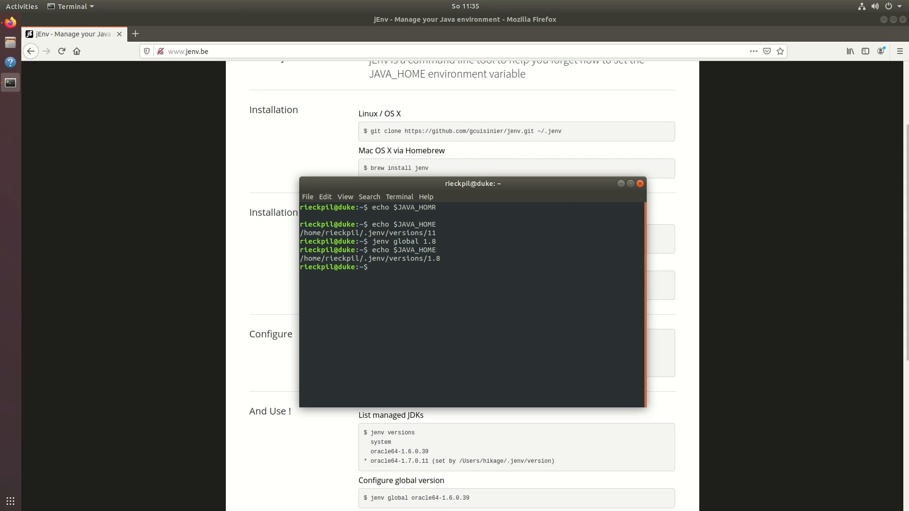
pyautogui.write('java -v')
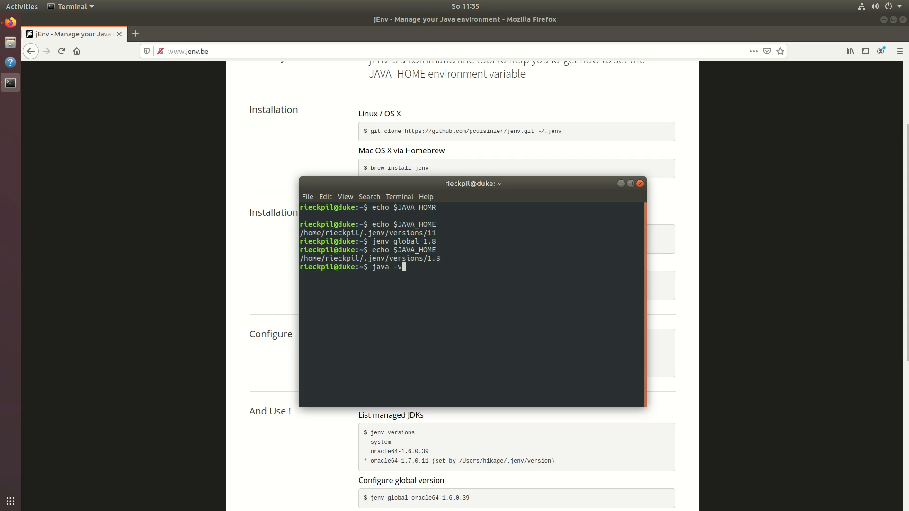
pyautogui.press('Return')
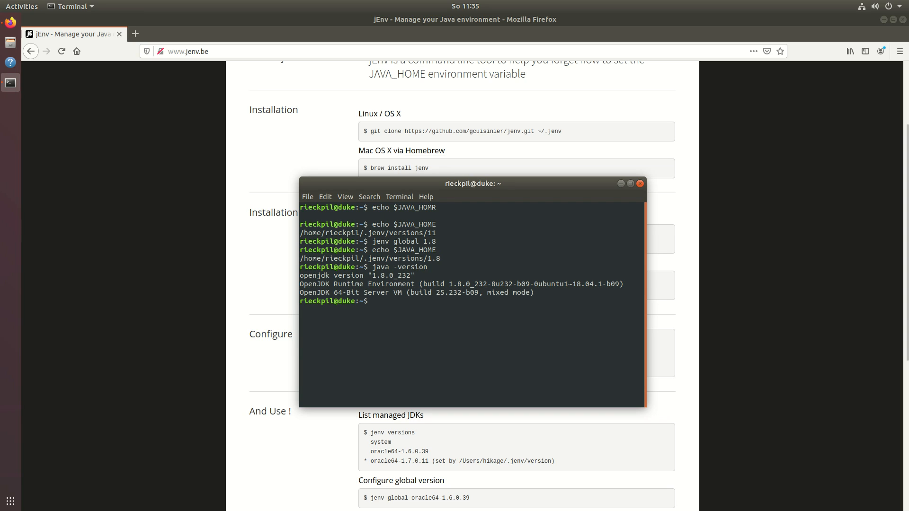